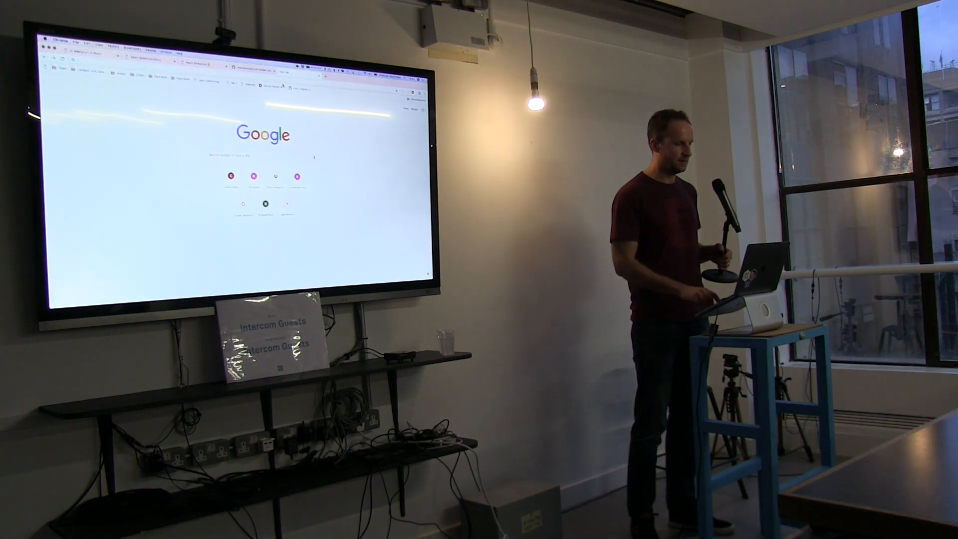
# Search Google for 'css animation' and view an example from the animation gallery
pyautogui.write('css animation')
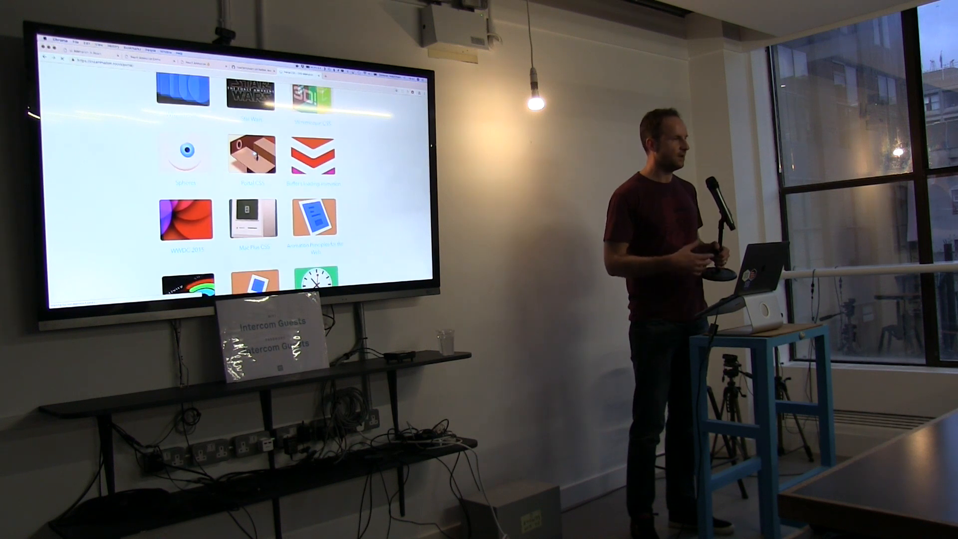
pyautogui.click(252, 153)
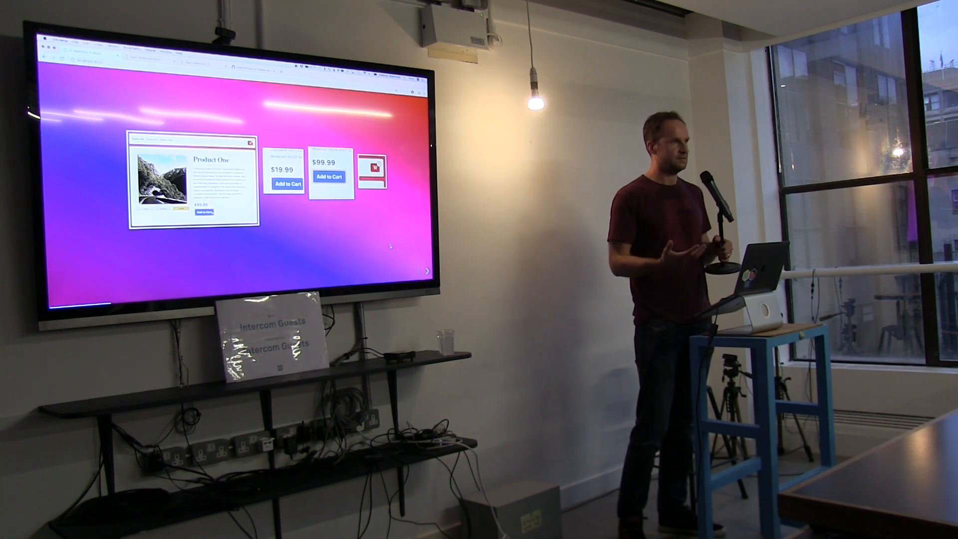
# Advance the slideshow to the 'Why Animate' slide
pyautogui.click(331, 177)
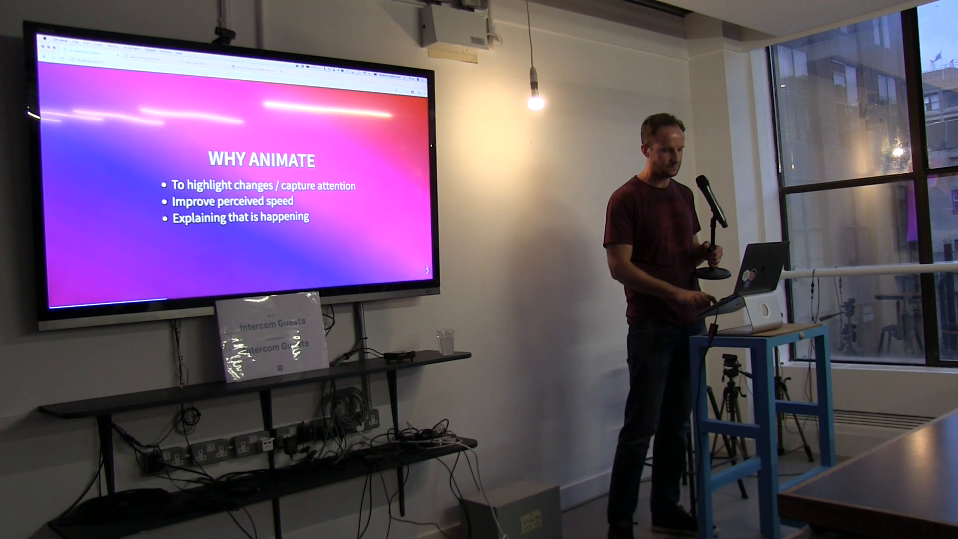
pyautogui.press('Right')
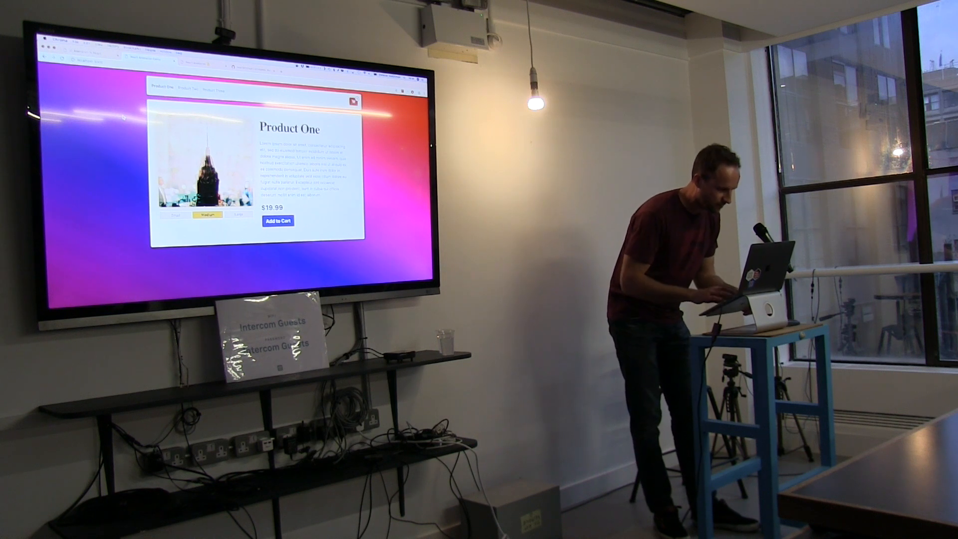
# Navigate the store from Product One through Product Two to Product Three
pyautogui.click(181, 90)
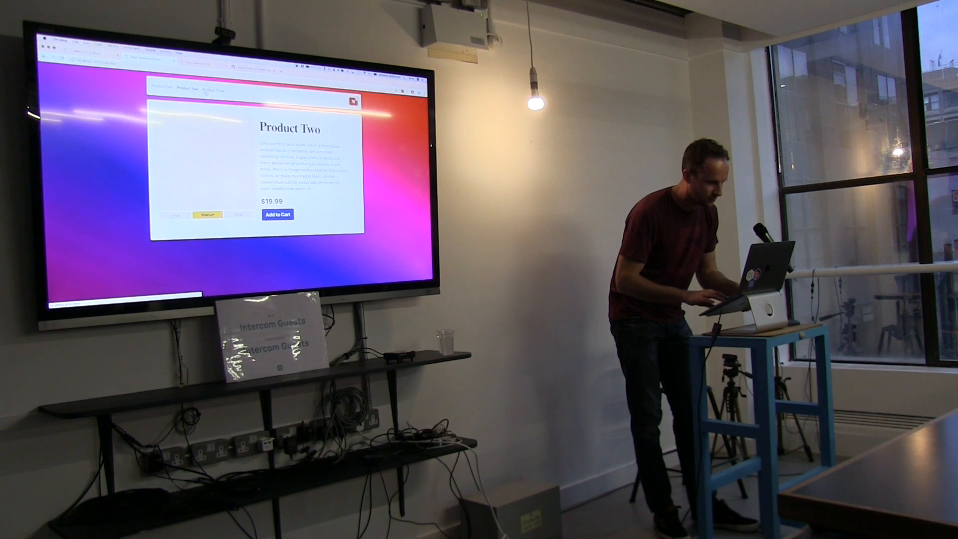
pyautogui.click(213, 91)
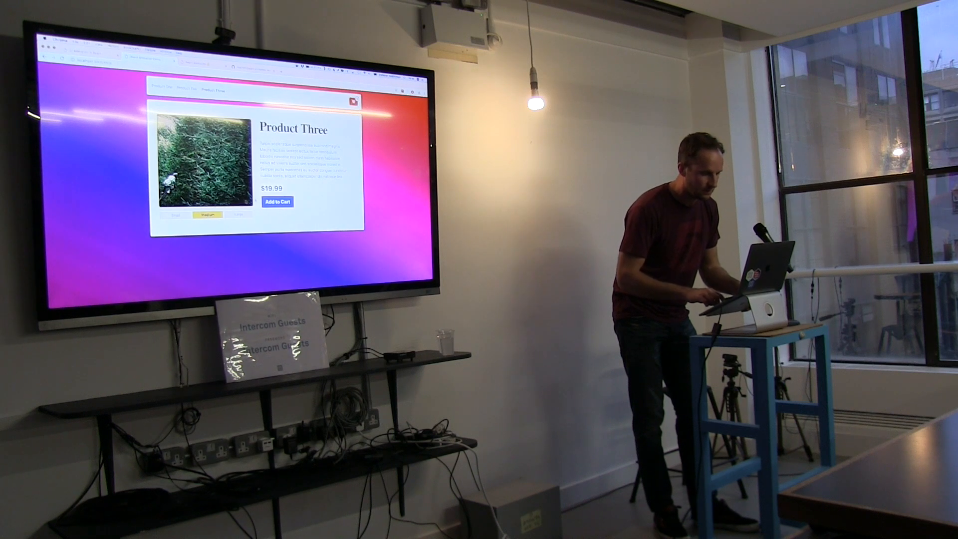
# Add Product Three to the cart several times via its Add to Cart button
pyautogui.click(277, 201)
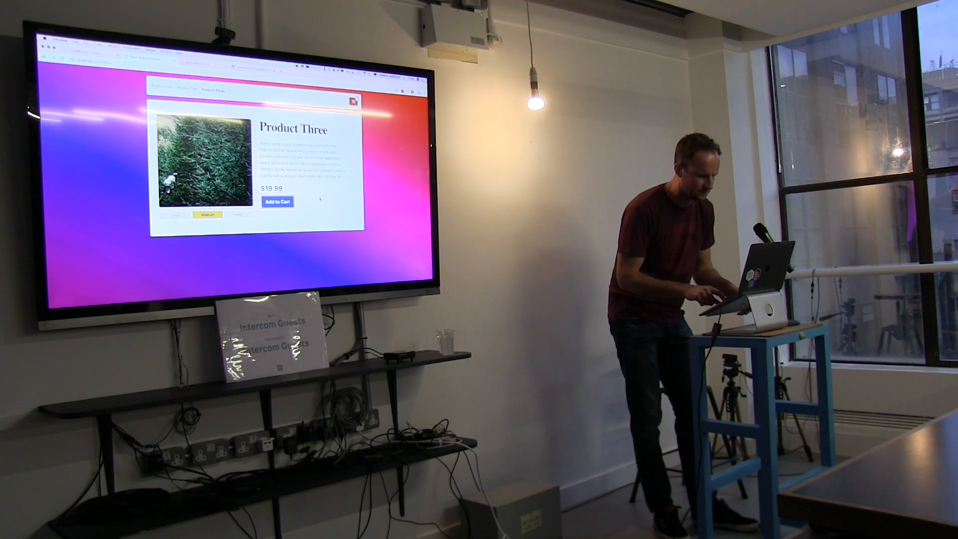
pyautogui.click(276, 202)
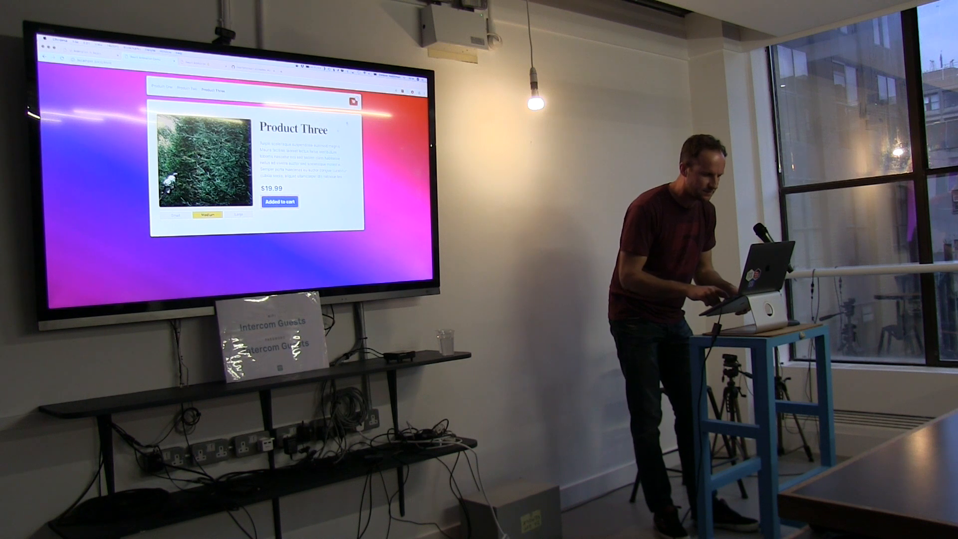
pyautogui.click(279, 201)
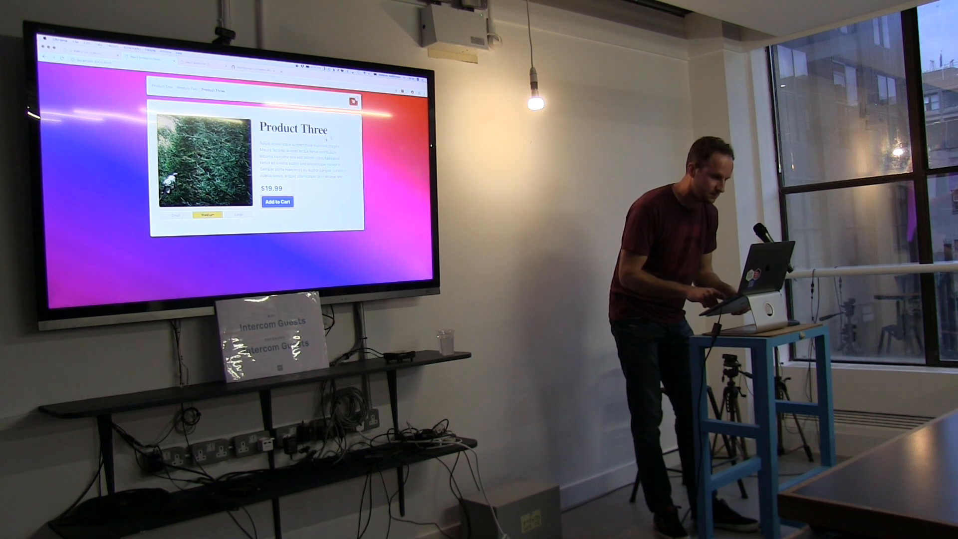
pyautogui.click(276, 201)
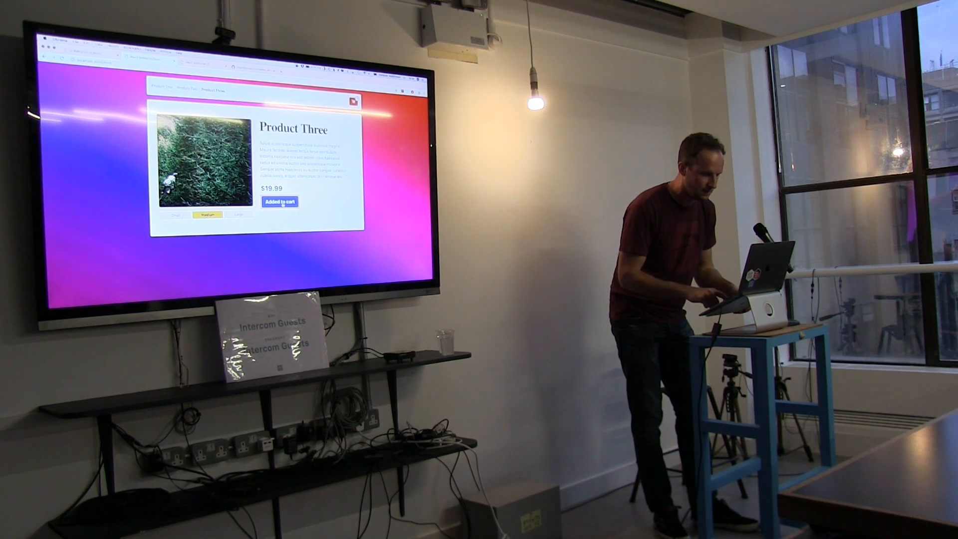
pyautogui.click(279, 201)
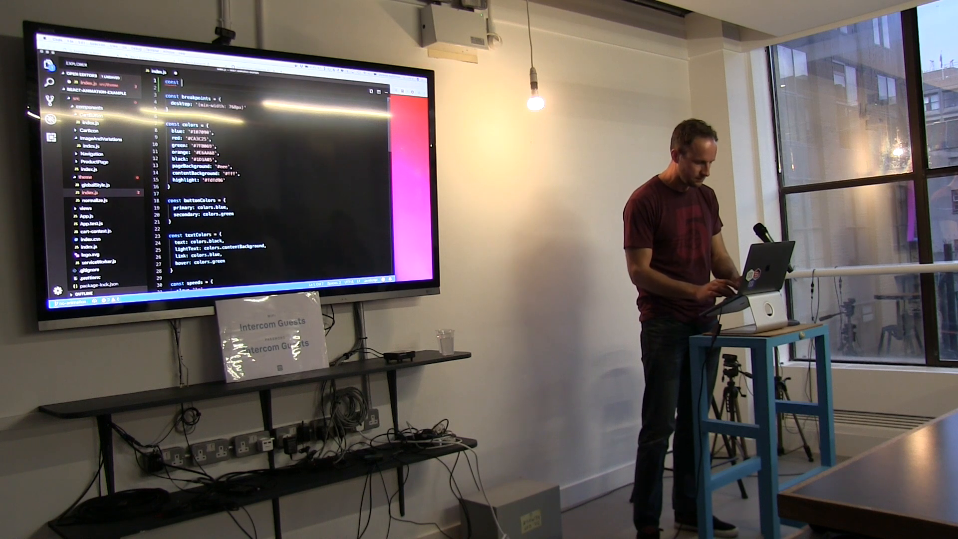
# Define a 'show' keyframes entry in the theme that animates opacity for a fade-in
pyautogui.write('keyframes = {')
pyautogui.click(277, 88)
pyautogui.write('show: `keyfram')
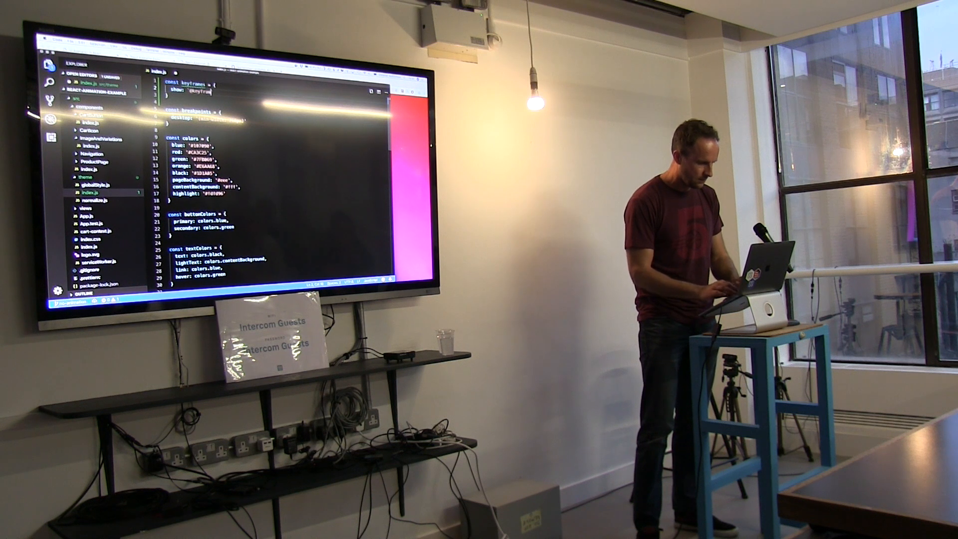
pyautogui.write('show {')
pyautogui.write('to {')
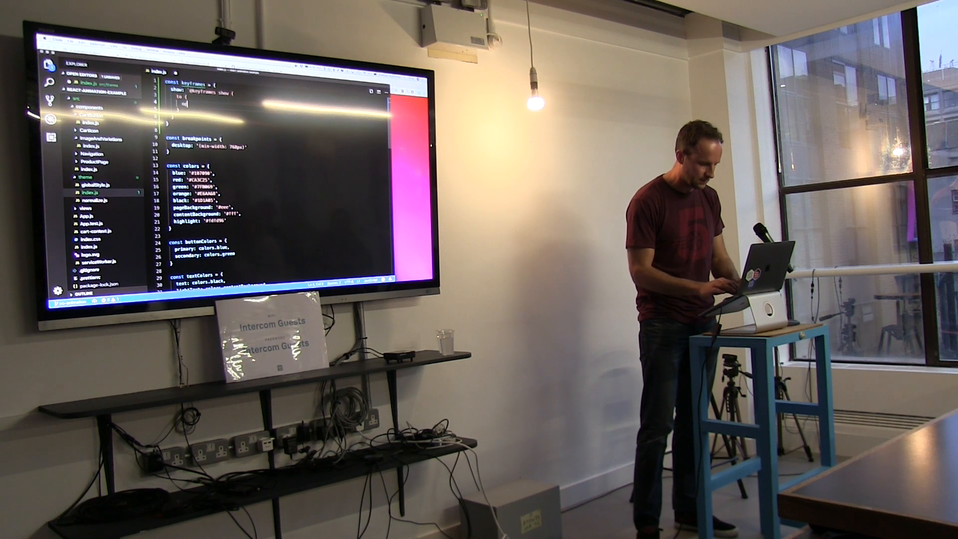
pyautogui.write('opacity: 1;')
pyautogui.write('animation: `')
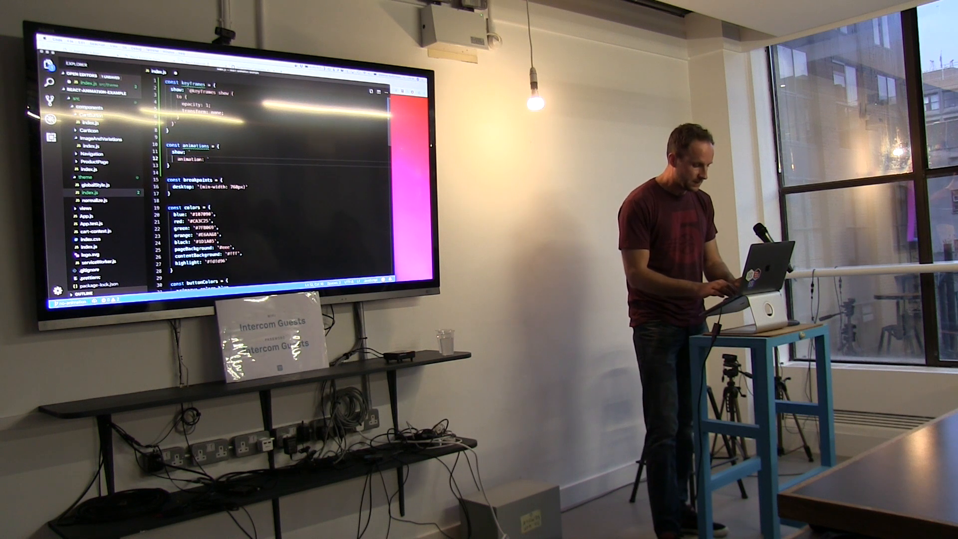
# Set animations.show to 'show 500ms ease-out forwards' with the keyframes, and export animations in the theme
pyautogui.write('show 5s')
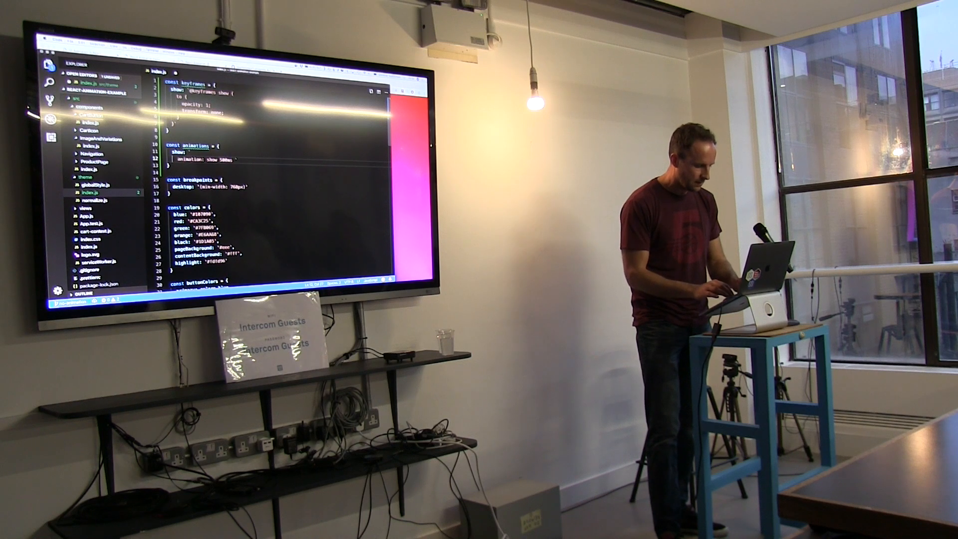
pyautogui.write('ease-out')
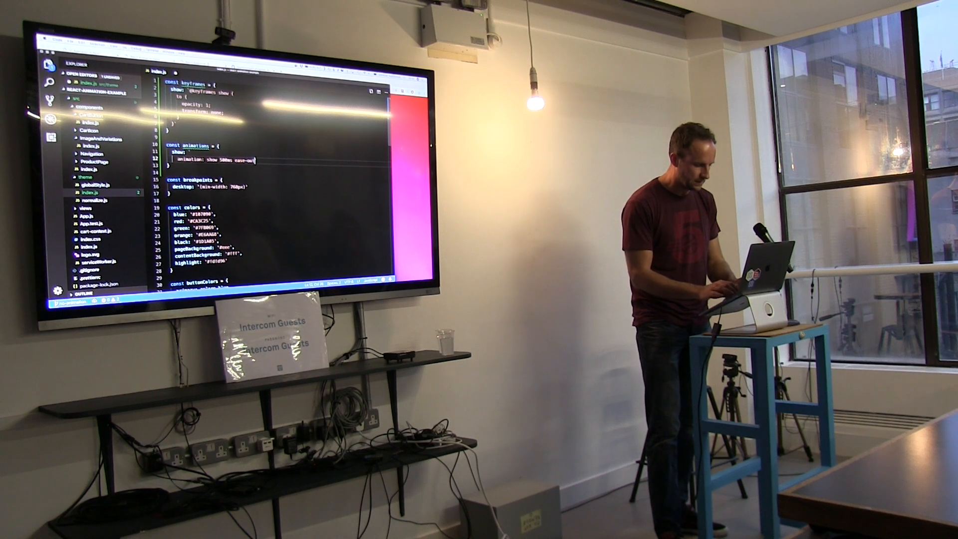
pyautogui.write('forwards;')
pyautogui.write('${keyframes.show}')
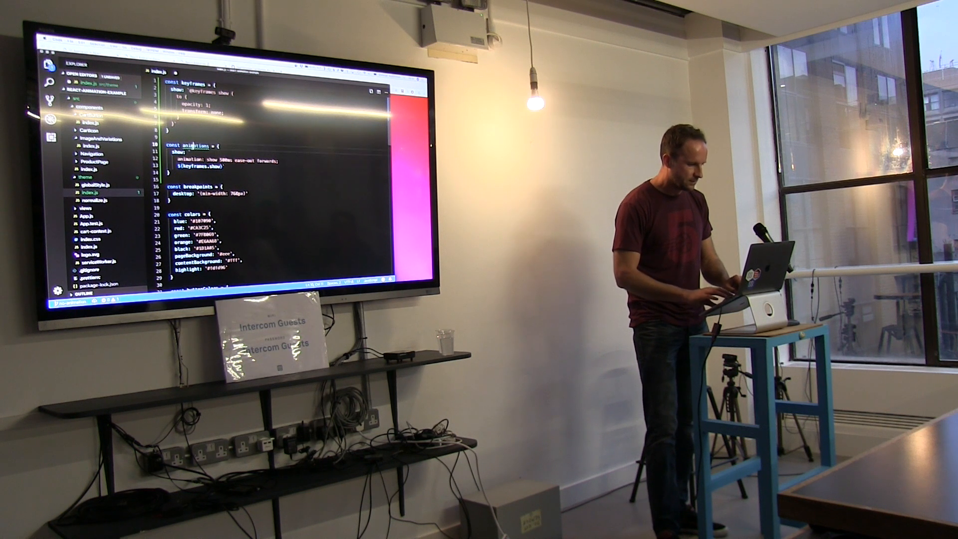
pyautogui.doubleClick(195, 146)
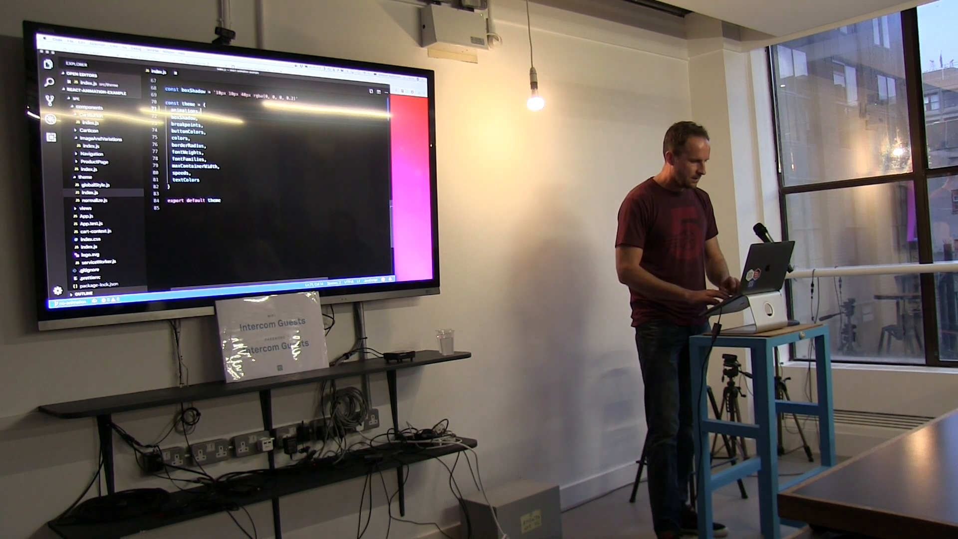
pyautogui.scroll(3)
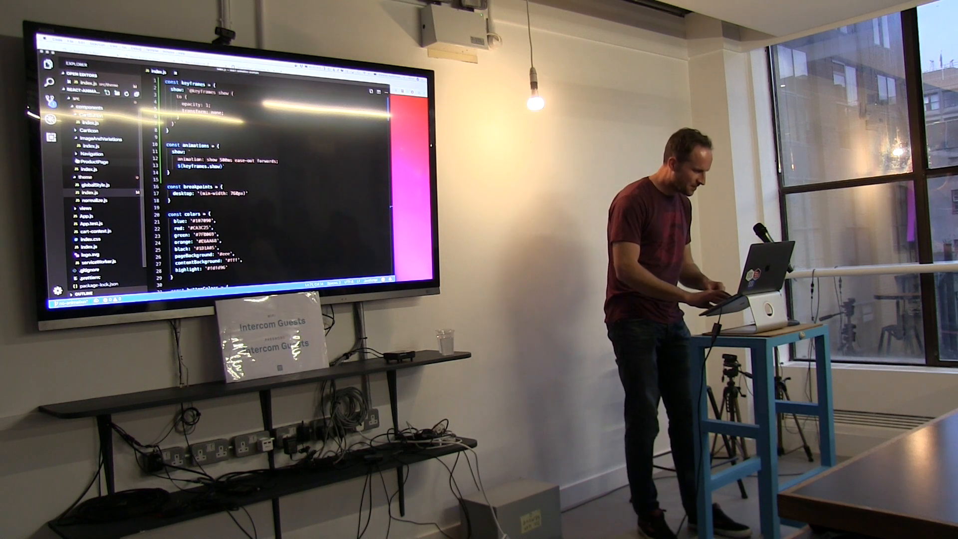
# Apply theme.animations.show with a 200ms delay and starting opacity to StyledProductPage
pyautogui.click(93, 157)
pyautogui.write('${props => props.theme.animation')
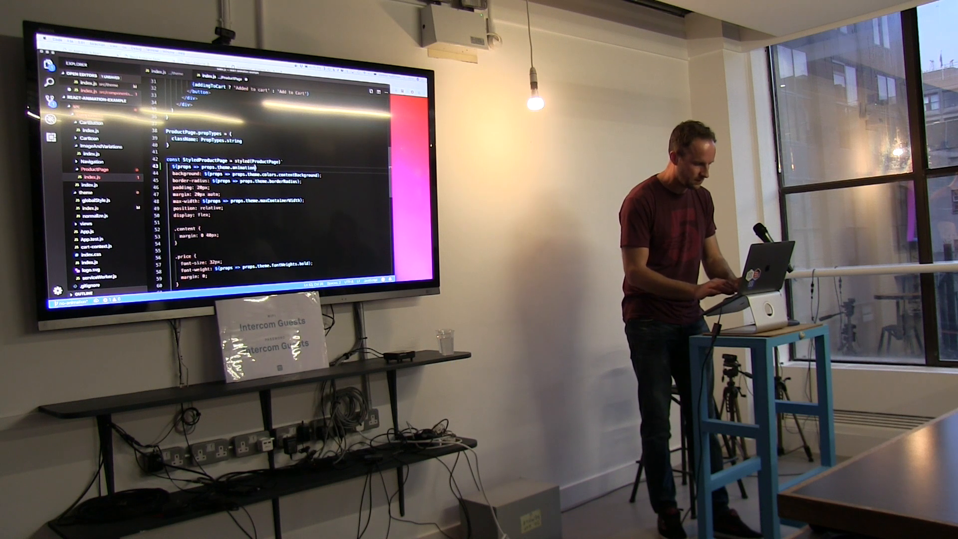
pyautogui.write('s.show};')
pyautogui.write('animation-delay: 200ms;')
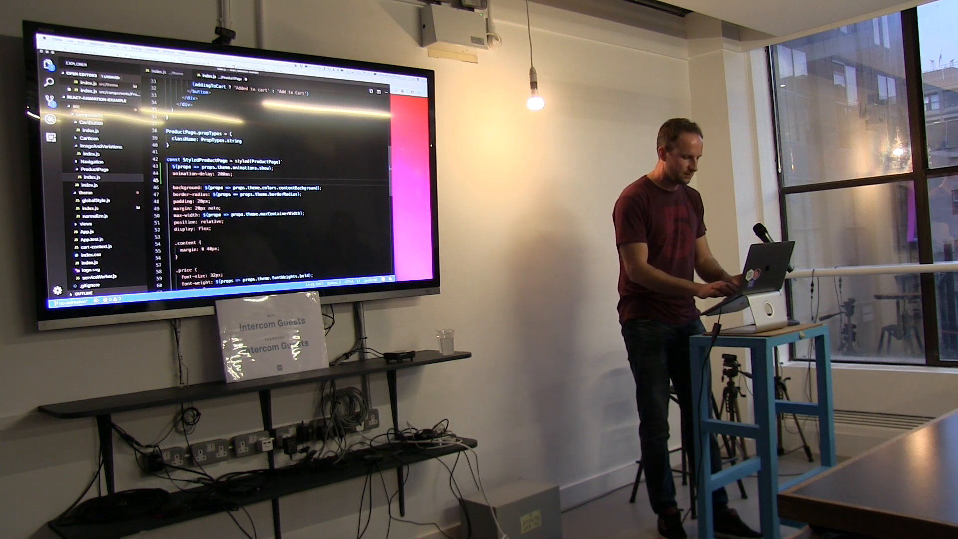
pyautogui.write('opacity')
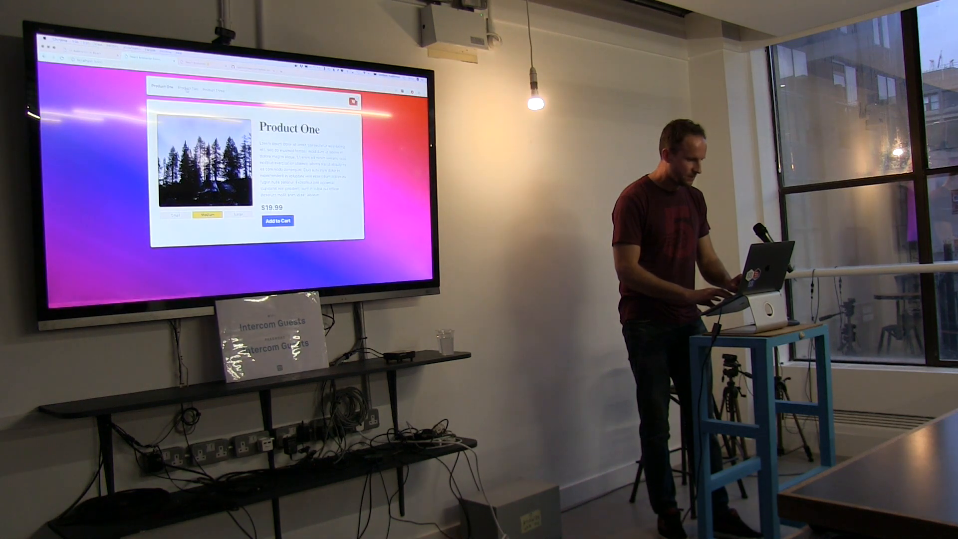
# Reload the demo store to watch the Product One page fade in
pyautogui.click(213, 92)
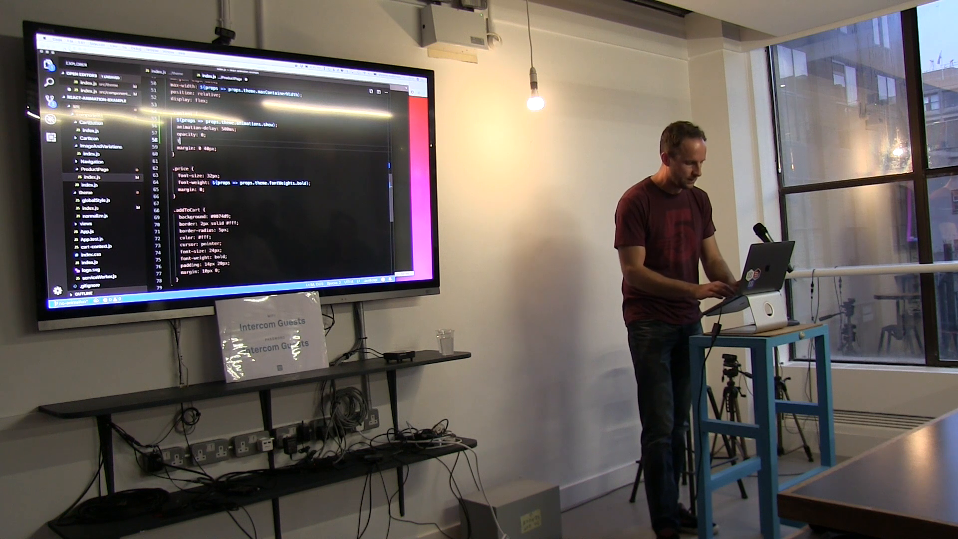
pyautogui.write('transform')
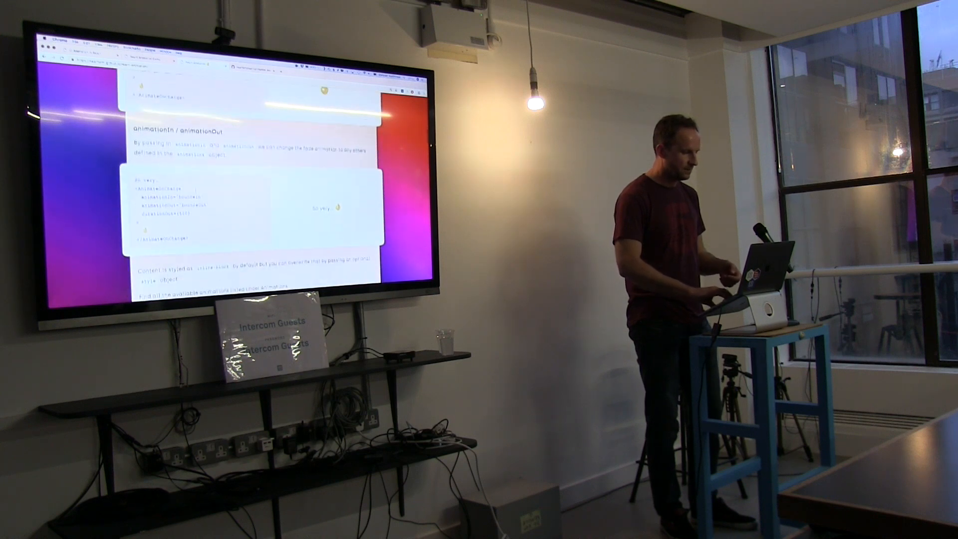
# Scroll the react-animation docs to the animationIn / animationOut section
pyautogui.scroll(-3)
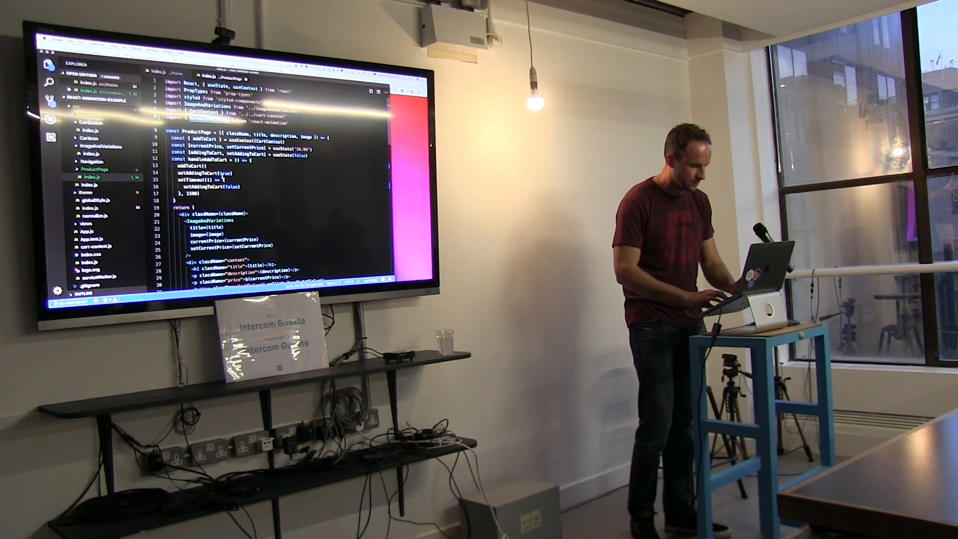
# Scroll through the product page component after importing react-animation
pyautogui.scroll(-3)
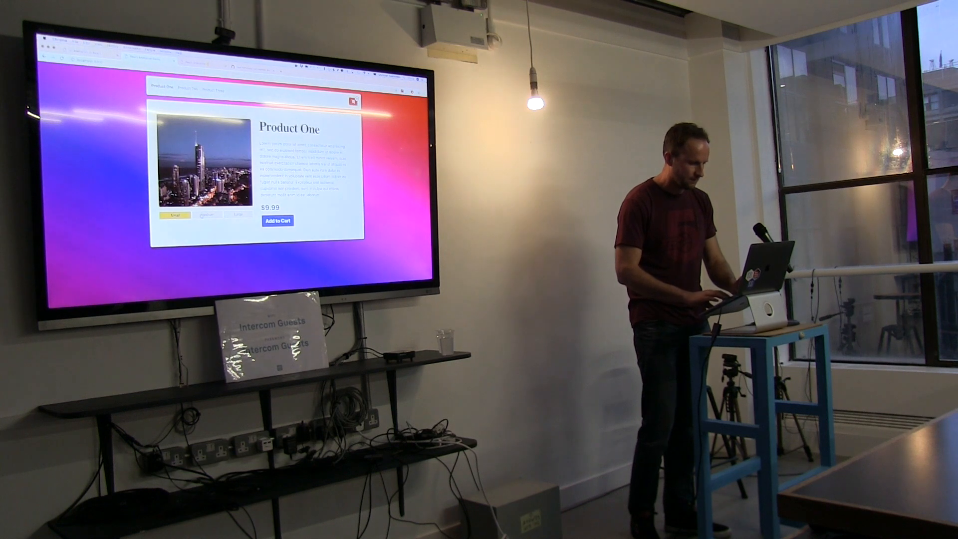
pyautogui.click(208, 214)
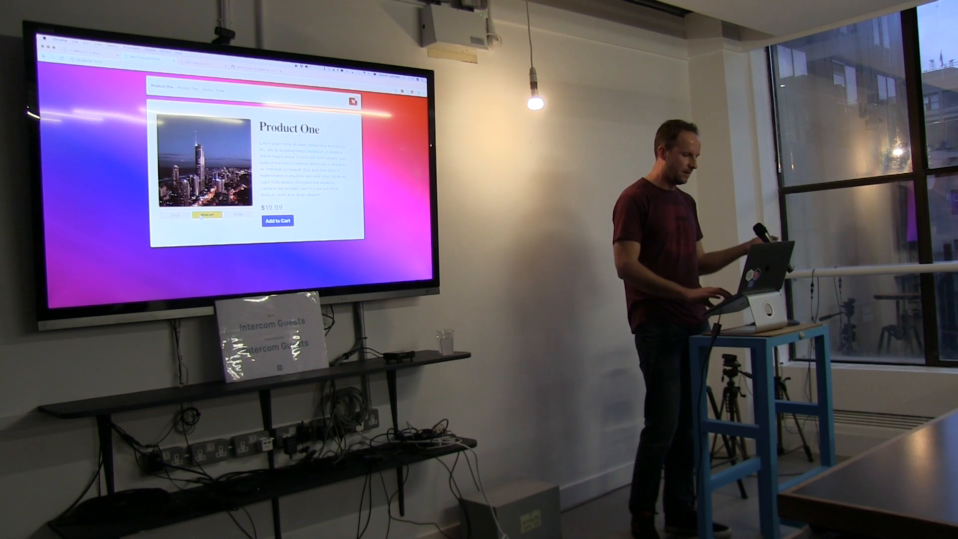
pyautogui.click(238, 214)
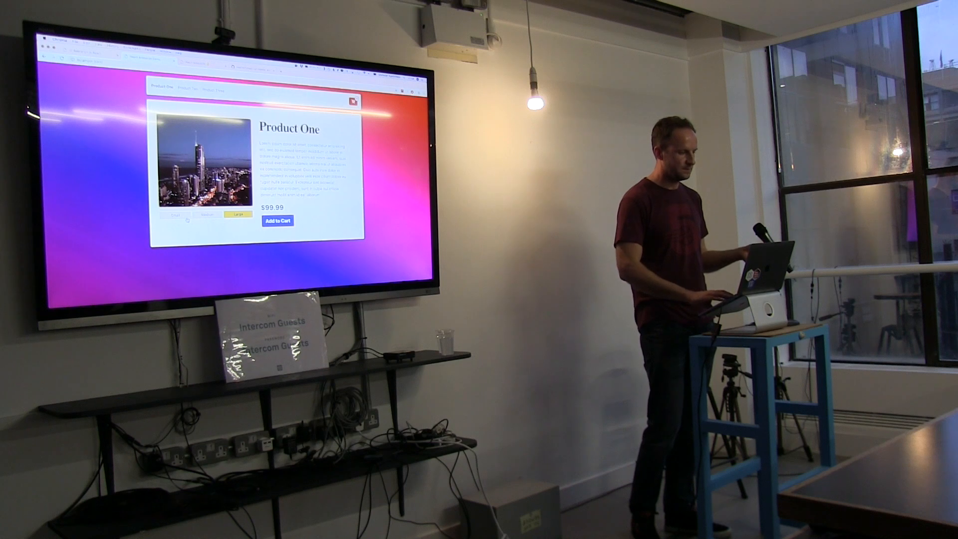
pyautogui.click(174, 215)
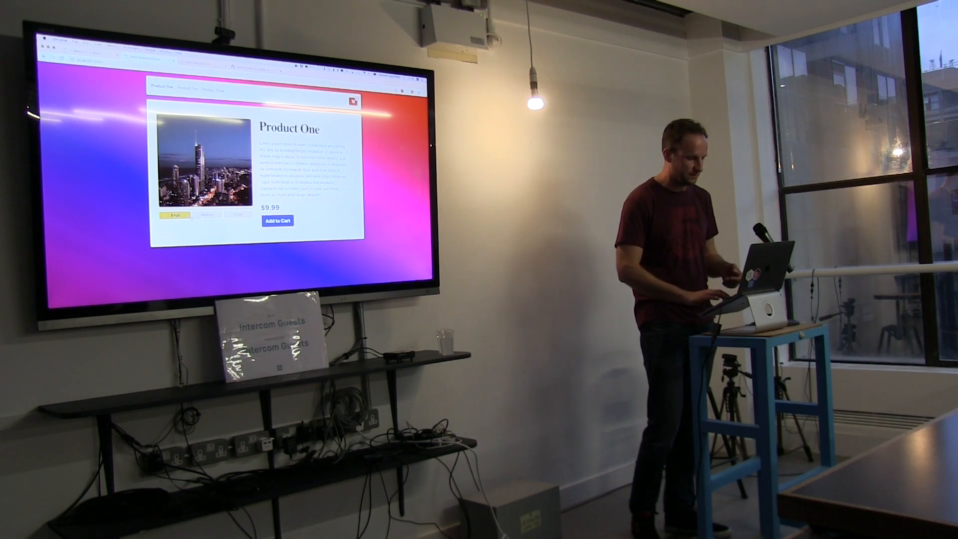
pyautogui.click(238, 215)
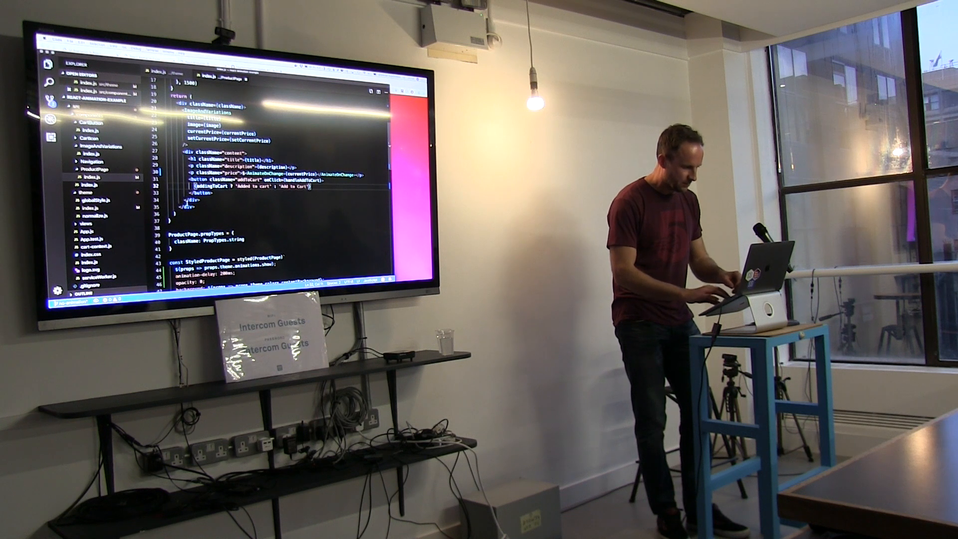
# Wrap {currentPrice} in <AnimateOnChange> so the price animates on change
pyautogui.write('<AnimateOnChange>')
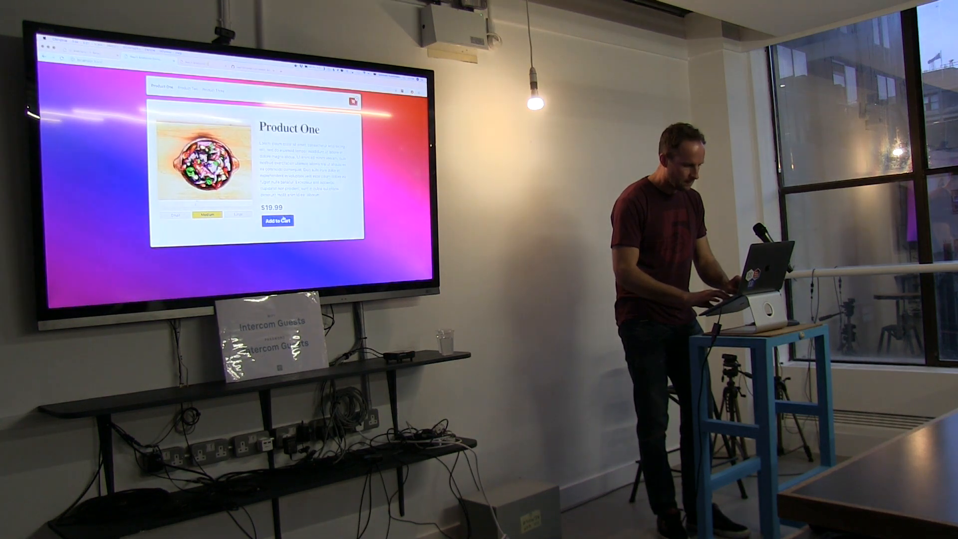
pyautogui.click(277, 221)
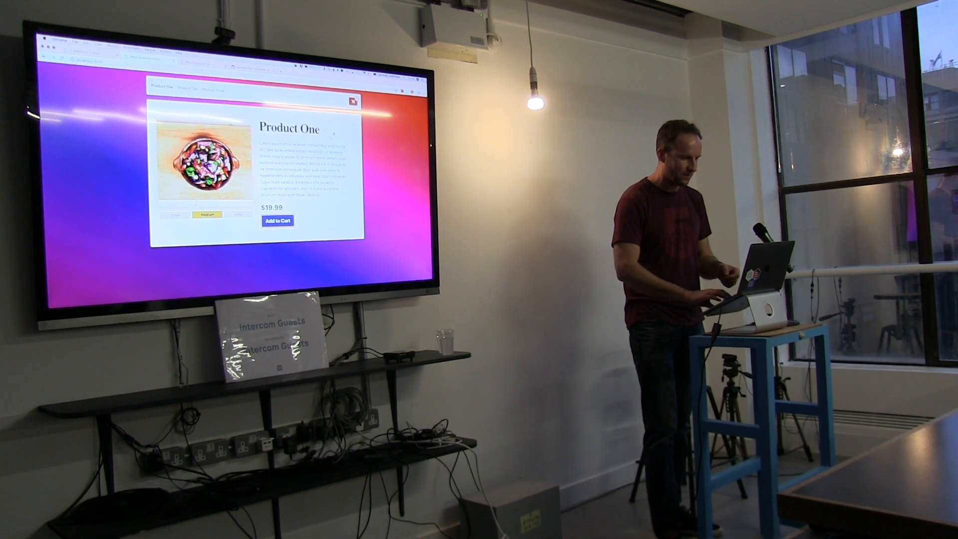
pyautogui.click(277, 221)
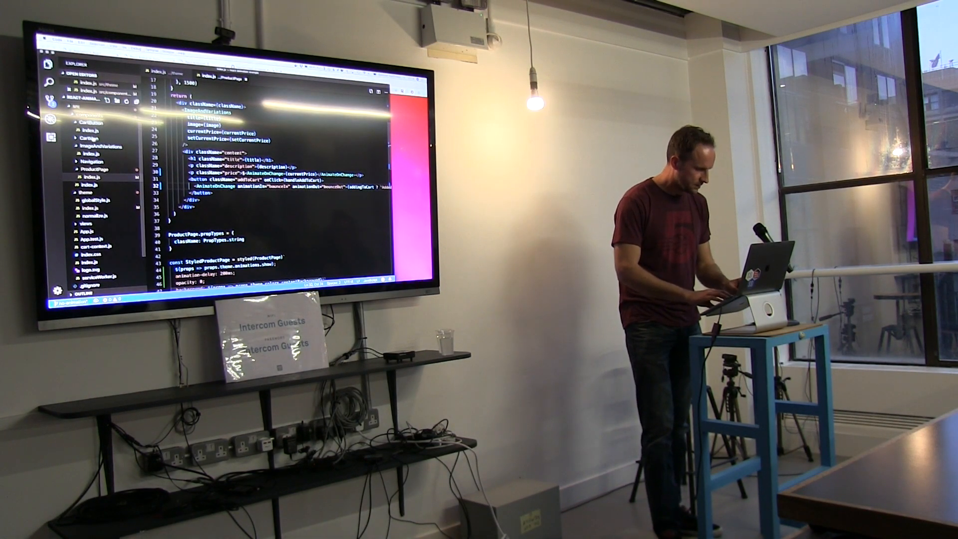
# Add import { AnimateOnChange } from 'react-animation' to CartButton/index.js
pyautogui.click(91, 140)
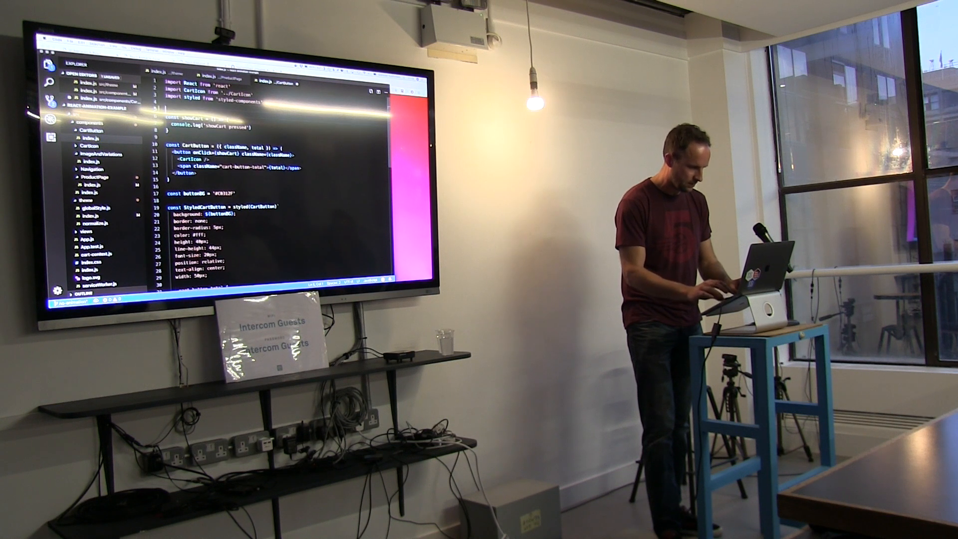
pyautogui.write('import {')
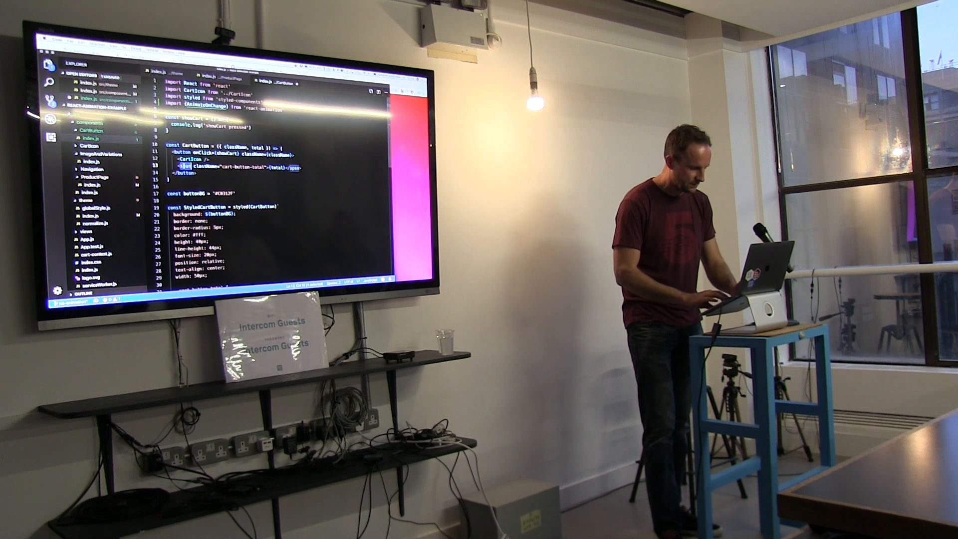
pyautogui.write('AnimateOnChange')
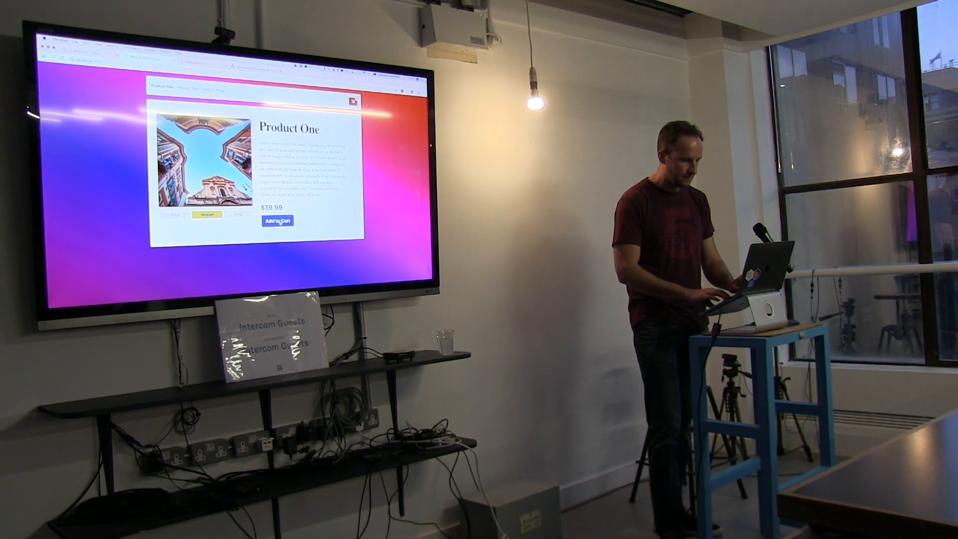
pyautogui.click(277, 220)
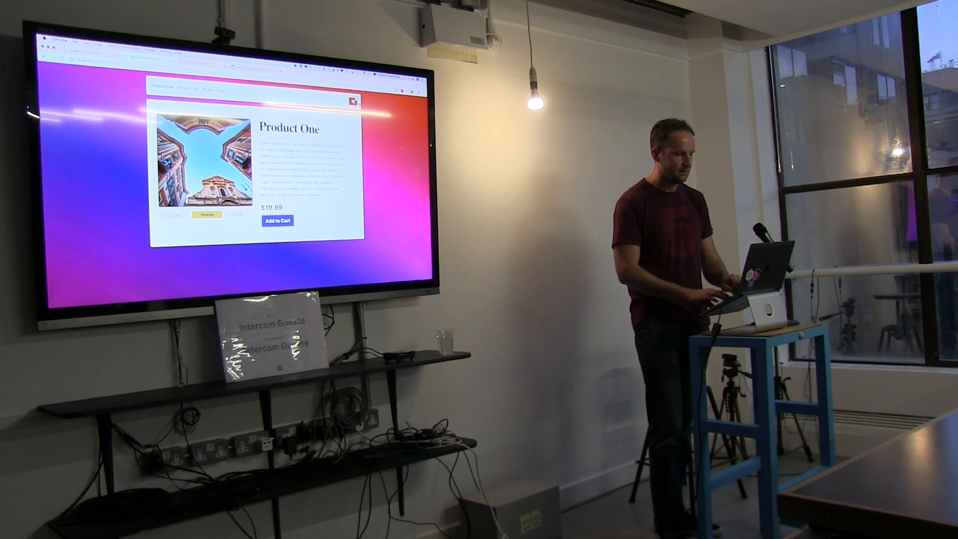
pyautogui.click(279, 221)
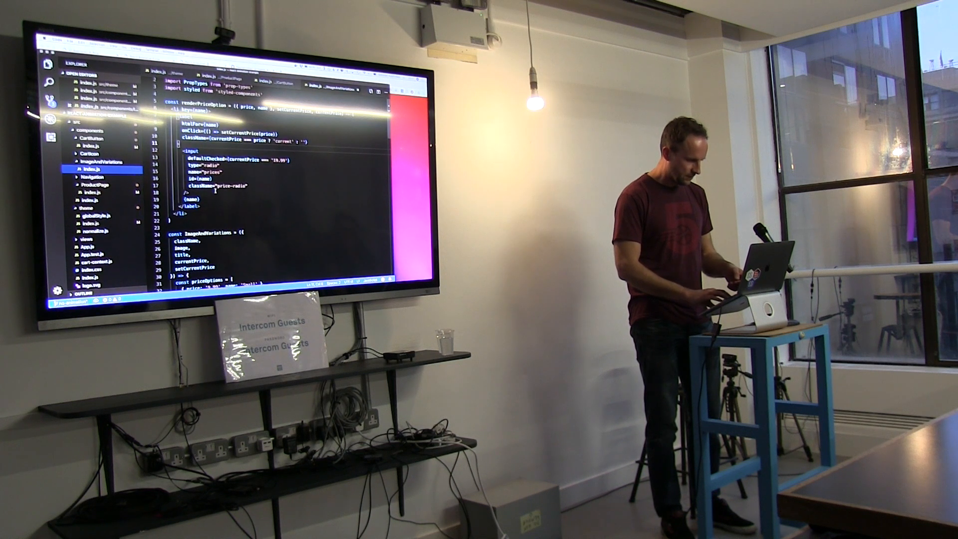
# Add import { HideUntilLoaded } from 'react-animation' at the top of ImageAndVariations/index.js, then view Product Two in the demo
pyautogui.scroll(-3)
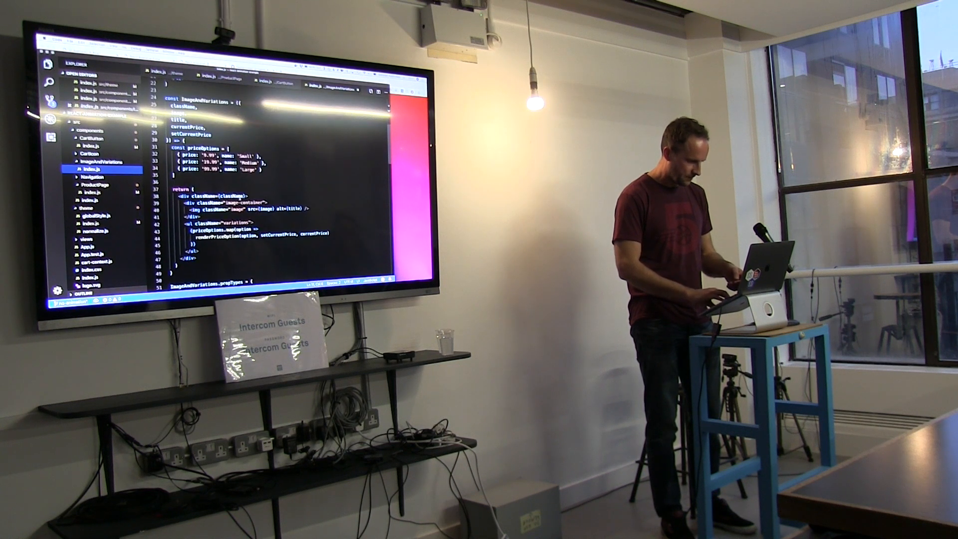
pyautogui.scroll(-3)
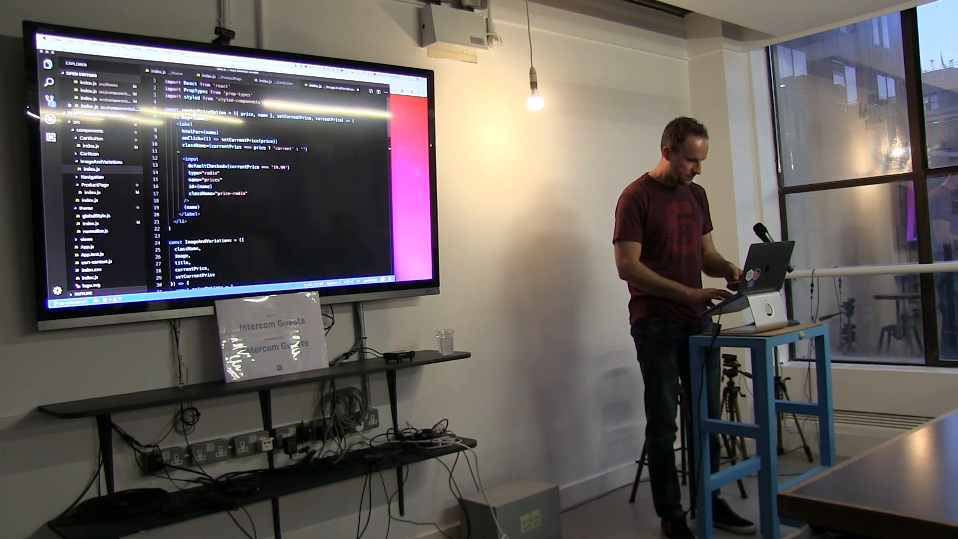
pyautogui.write("import { HideUntilLoaded } from 'react-animation'")
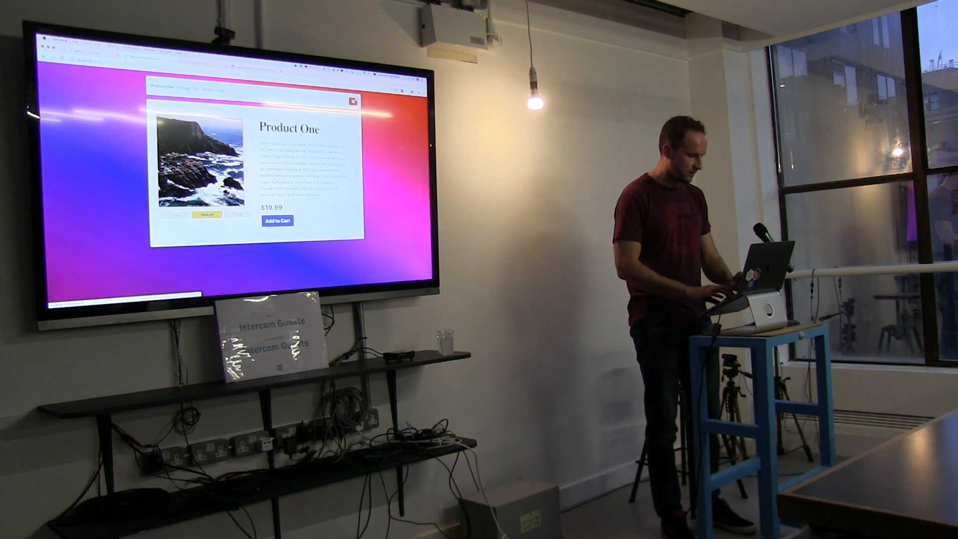
pyautogui.click(185, 91)
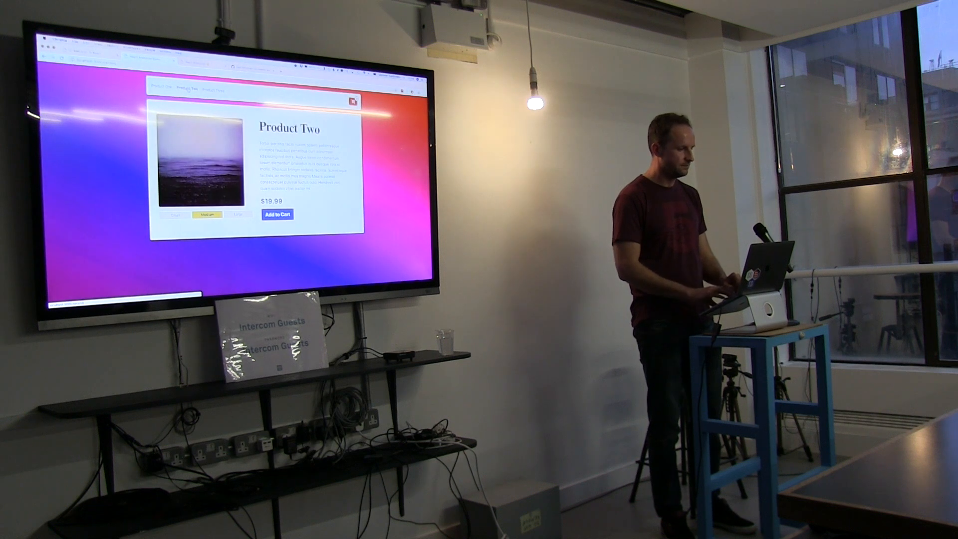